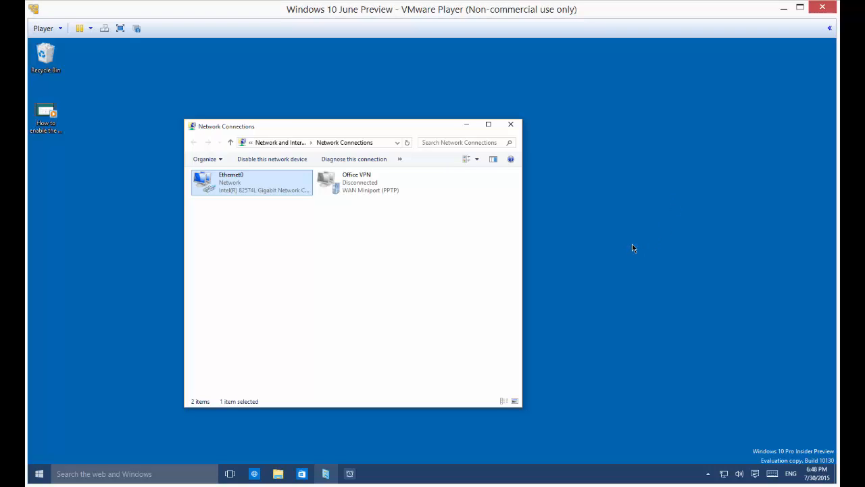
pyautogui.moveTo(627, 243)
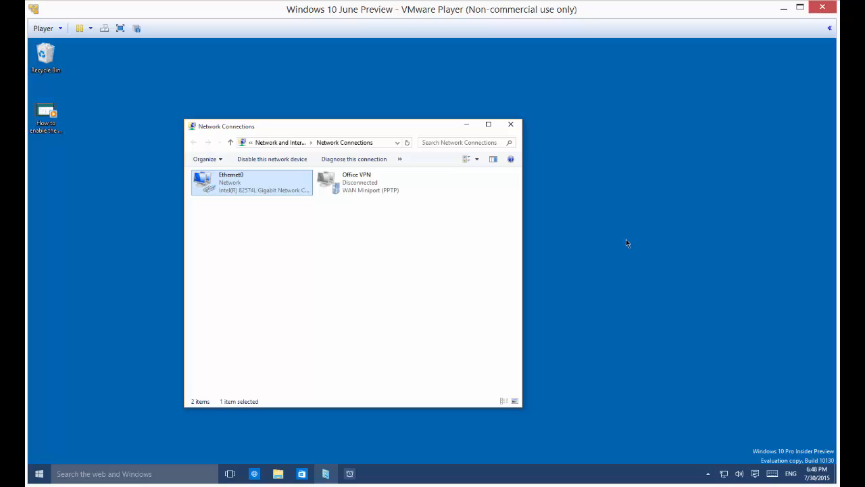
pyautogui.moveTo(302, 155)
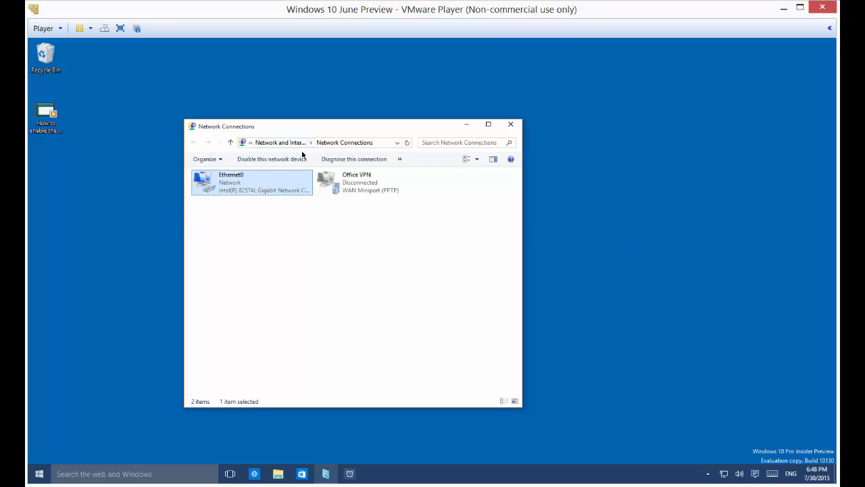
# Open the Ethernet0 connection status and view its full network details
pyautogui.rightClick(251, 182)
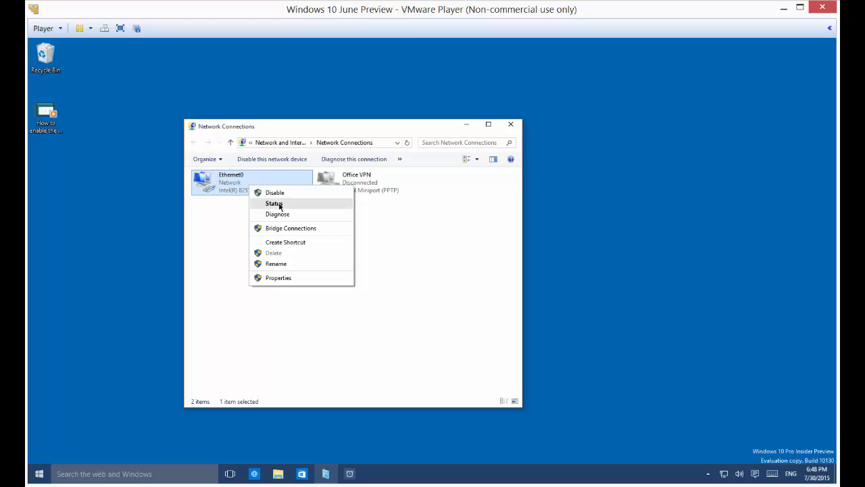
pyautogui.click(275, 204)
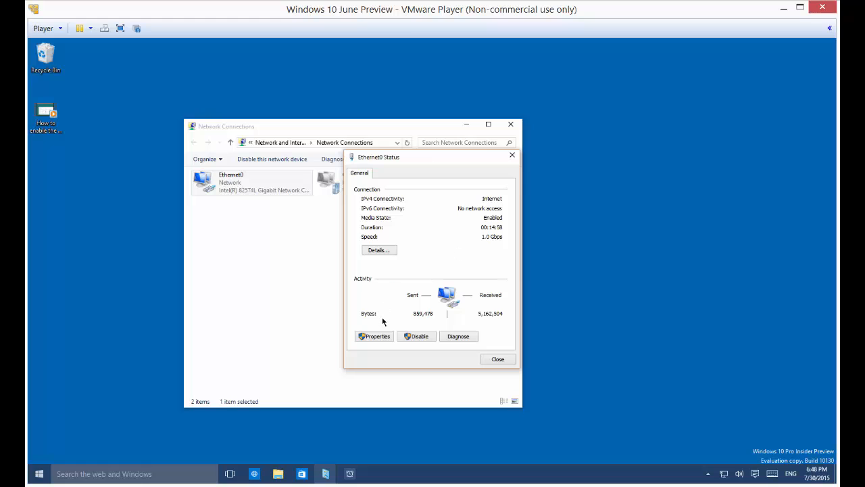
pyautogui.click(378, 249)
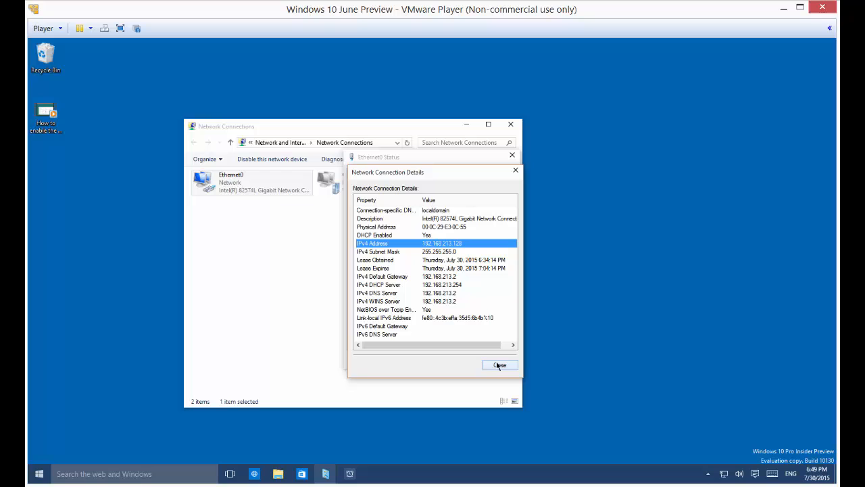
pyautogui.moveTo(421, 247)
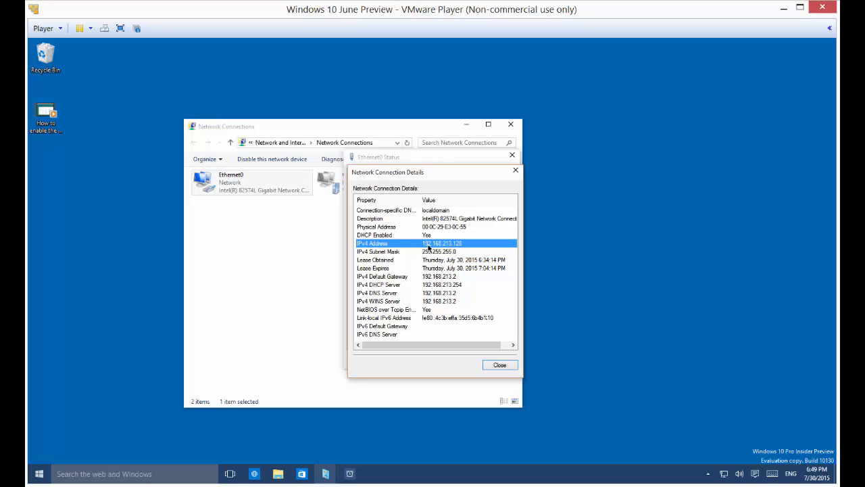
# Close the Ethernet0 dialogs, launch Edge and select its address bar
pyautogui.click(500, 365)
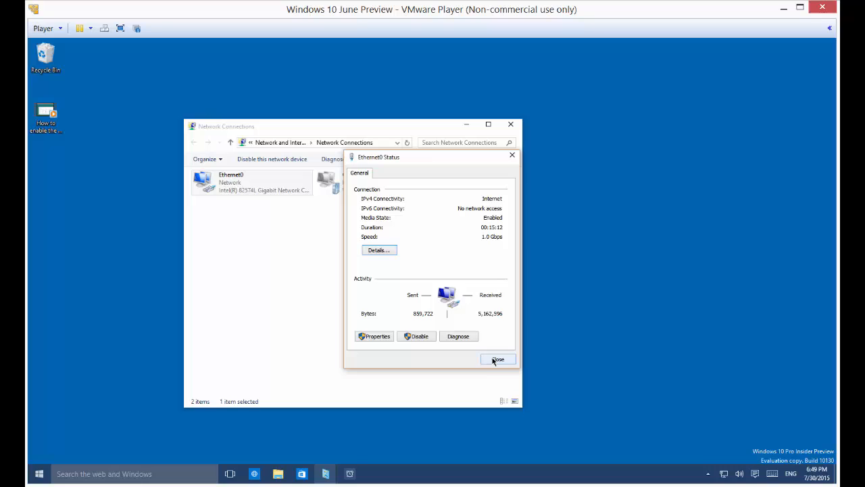
pyautogui.click(498, 359)
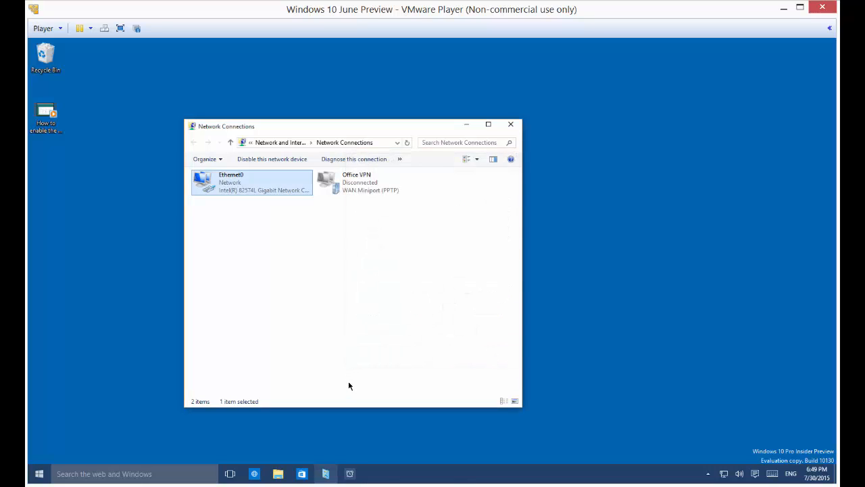
pyautogui.moveTo(337, 384)
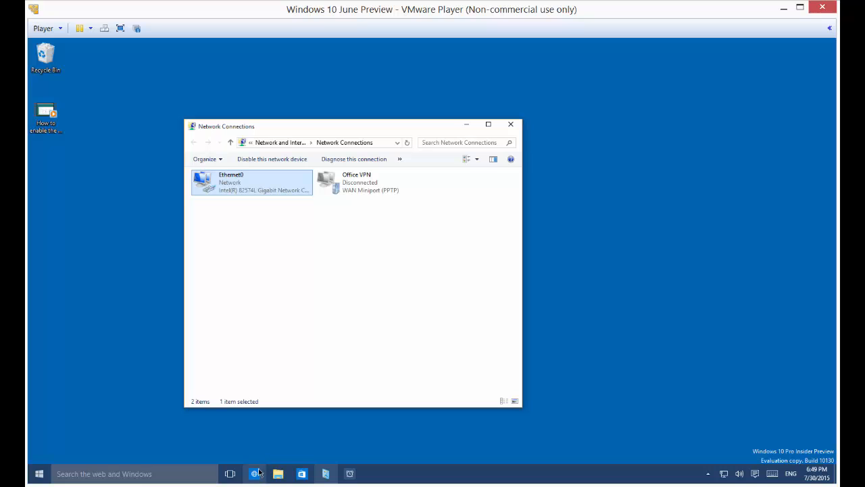
pyautogui.click(256, 473)
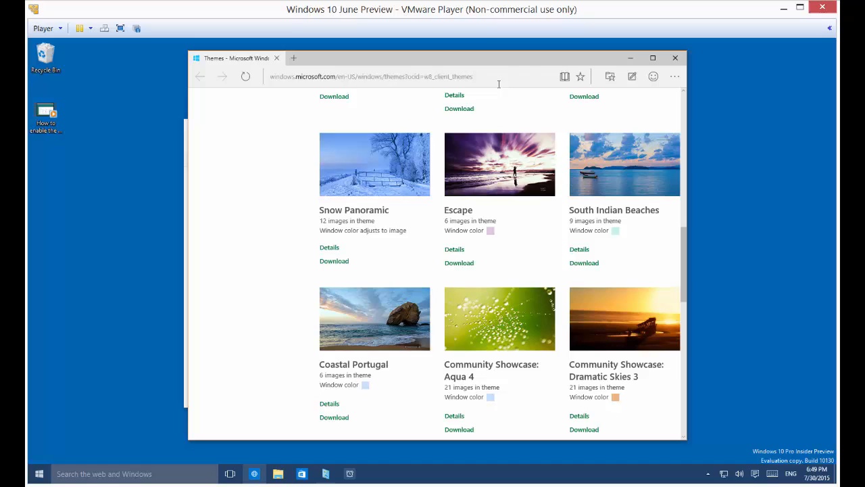
pyautogui.click(392, 76)
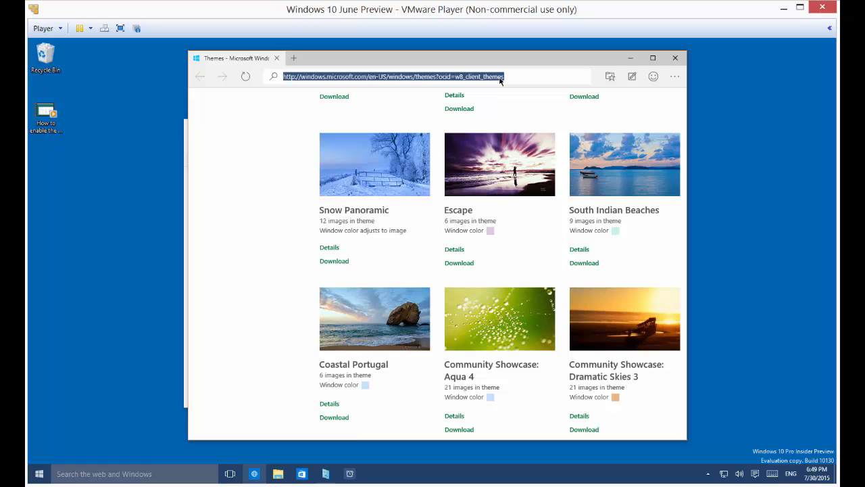
# Enter alltechtools.com in Edge and head to its What's My IP page
pyautogui.write('allte')
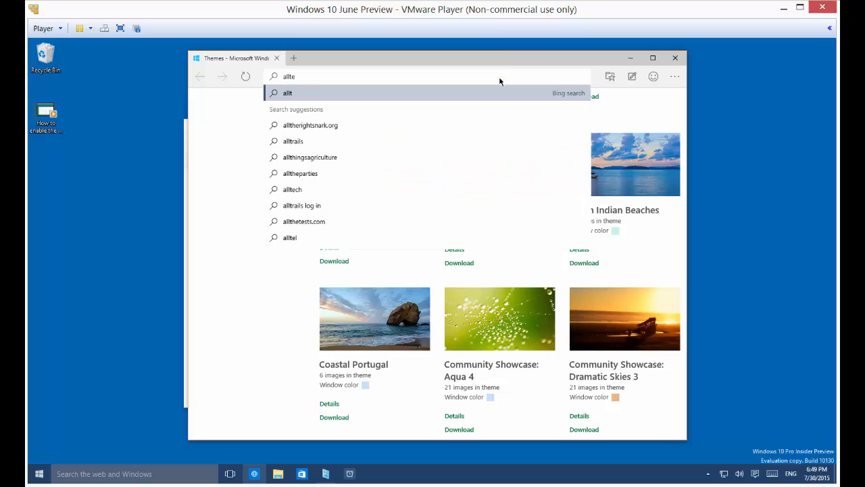
pyautogui.write('chtol')
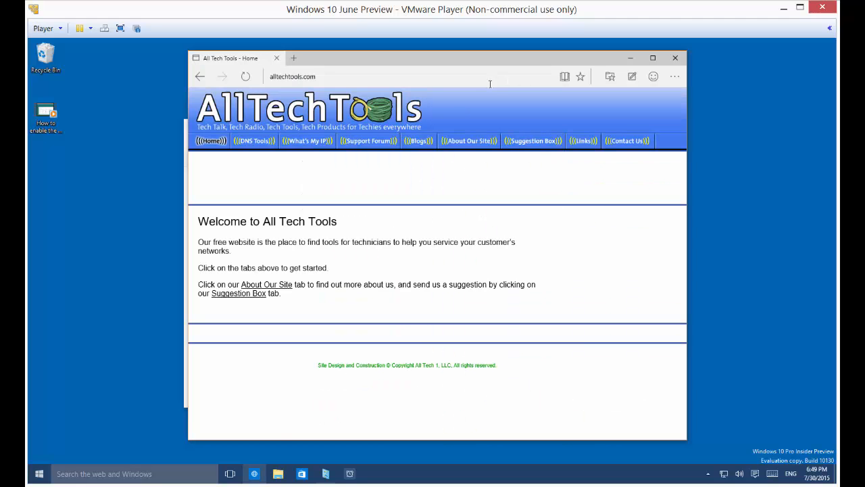
pyautogui.click(306, 141)
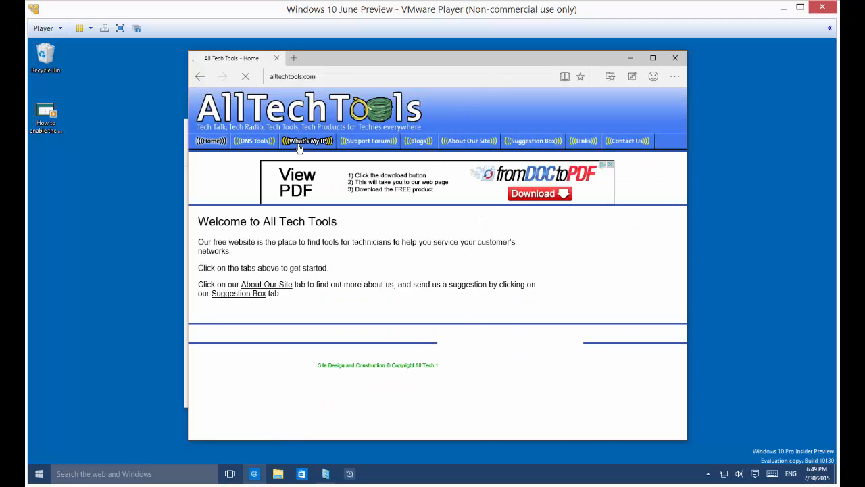
pyautogui.click(307, 140)
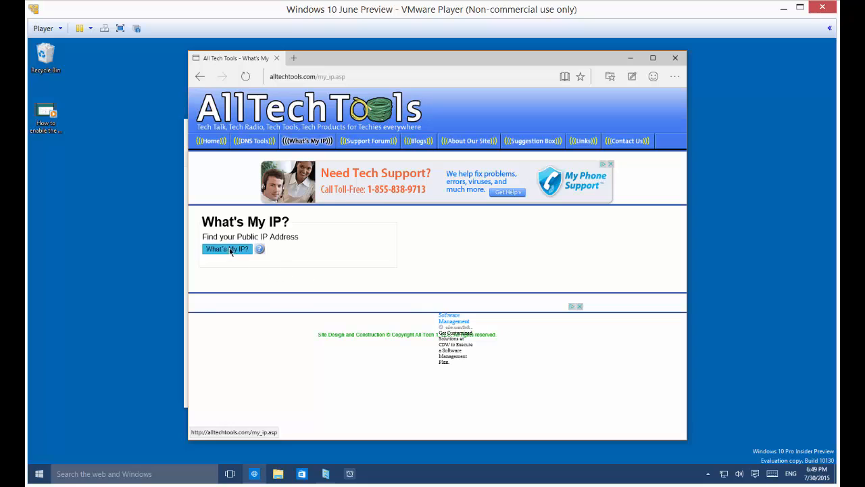
pyautogui.click(227, 248)
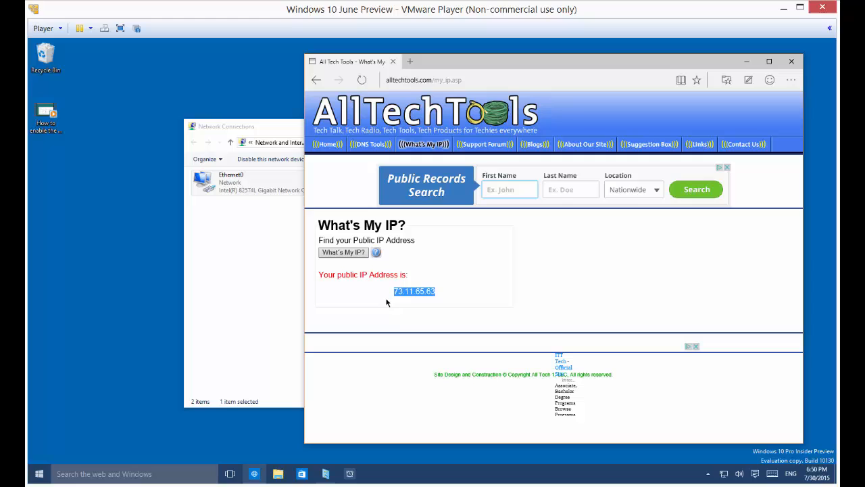
pyautogui.moveTo(398, 328)
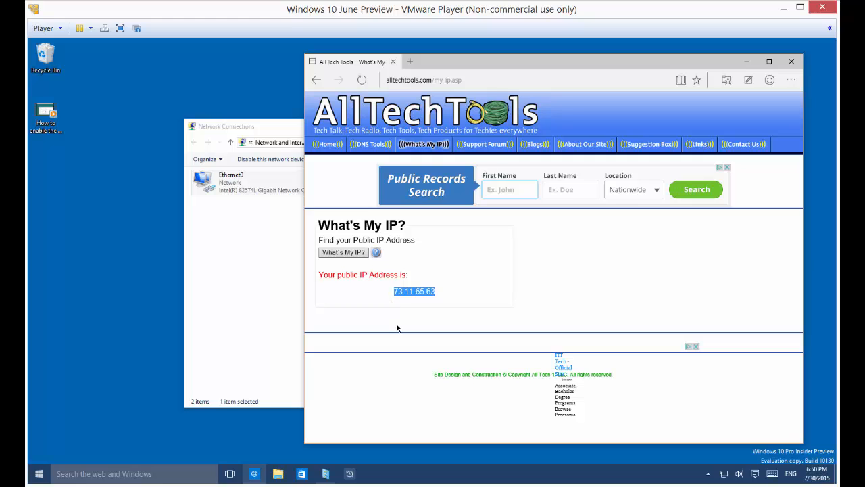